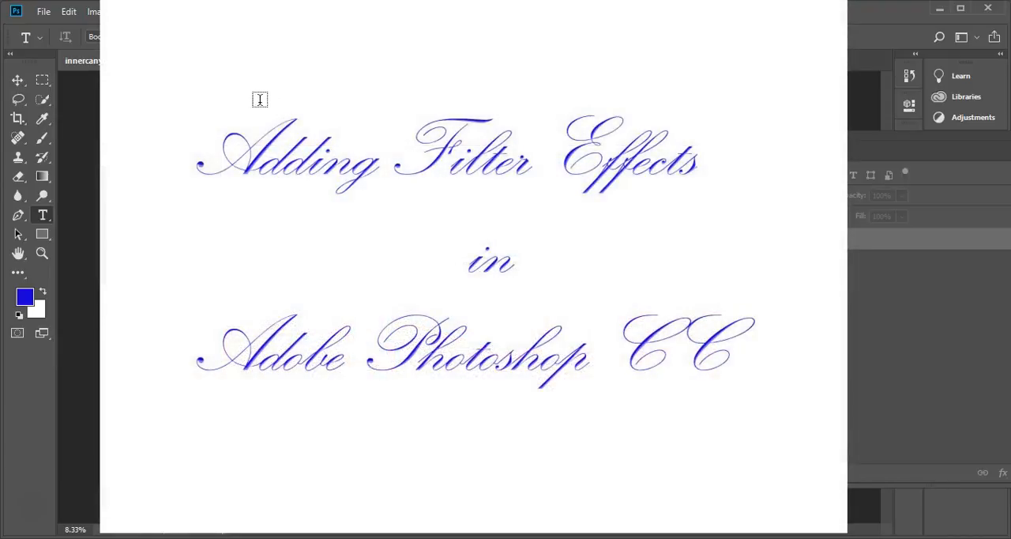
pyautogui.moveTo(134, 24)
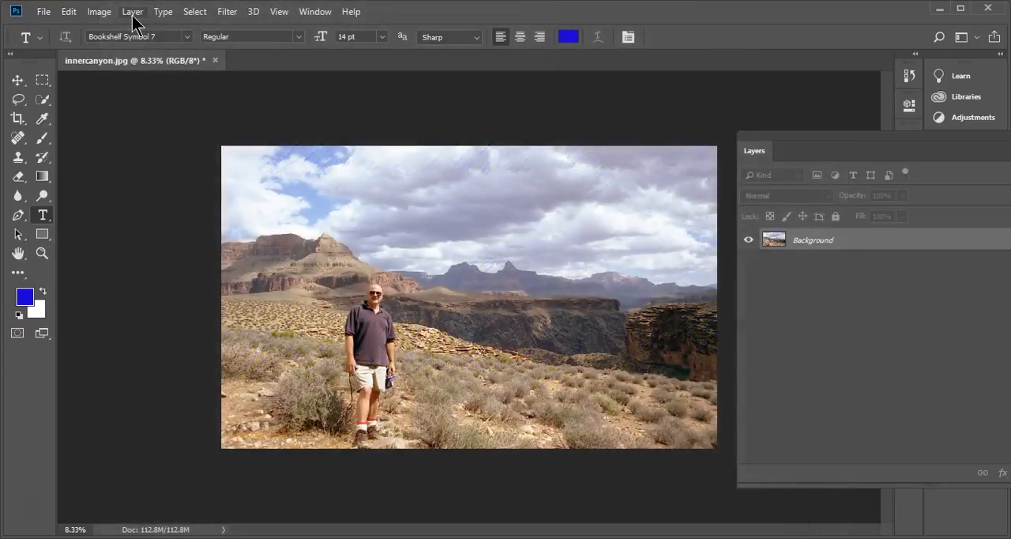
# Duplicate the Background layer to create the Background copy layer
pyautogui.click(132, 11)
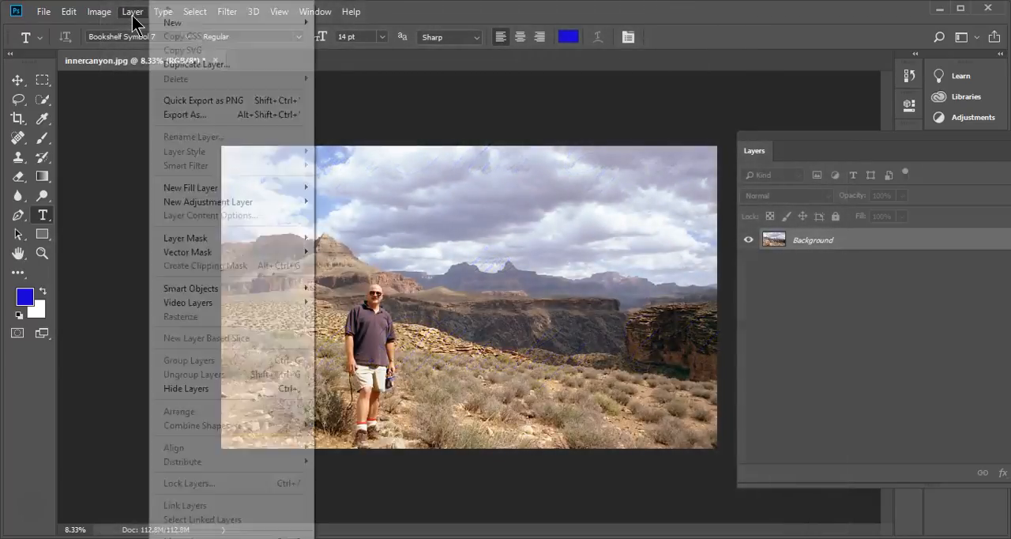
pyautogui.click(203, 64)
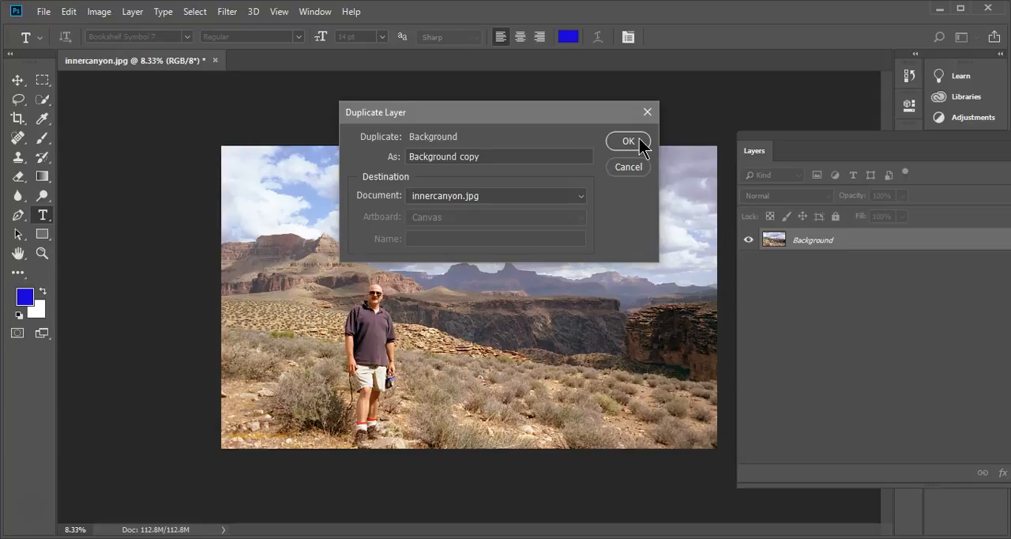
pyautogui.click(628, 140)
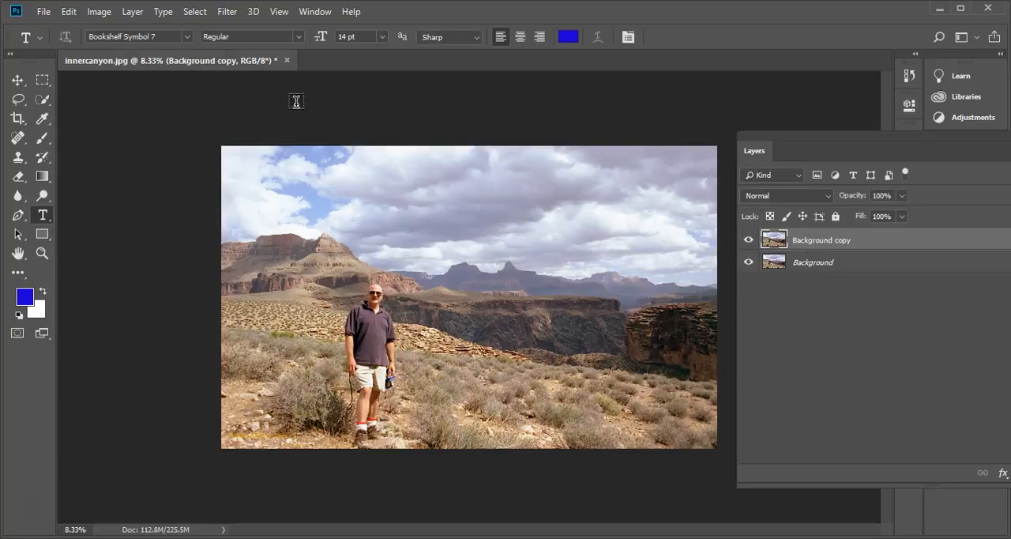
pyautogui.click(132, 11)
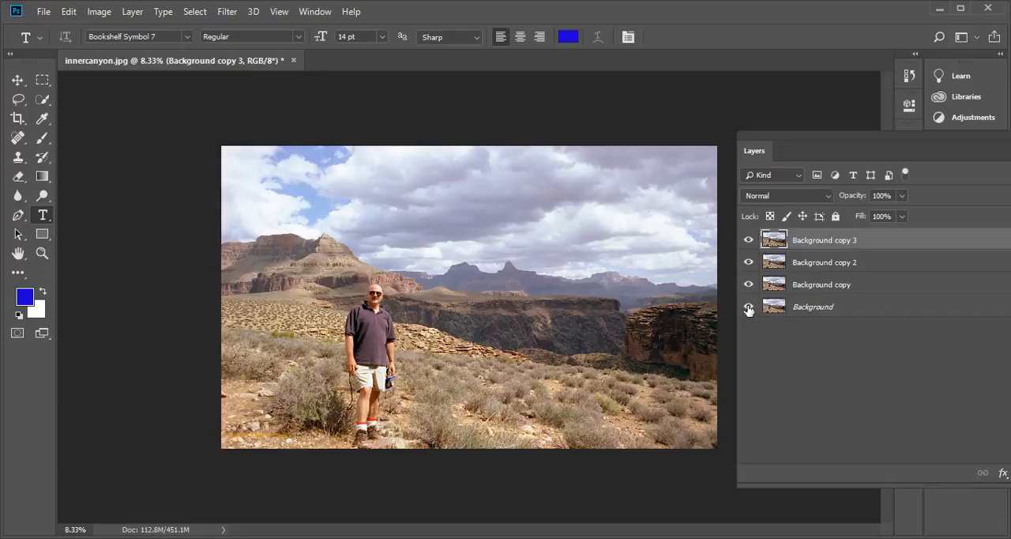
# Hide the Background and Background copy layers in the Layers panel
pyautogui.click(748, 306)
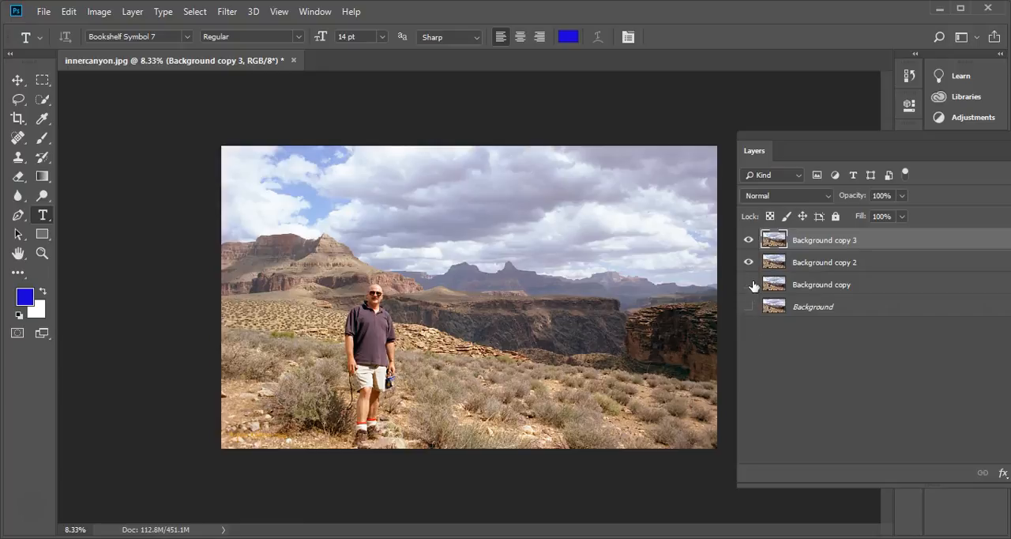
pyautogui.click(748, 285)
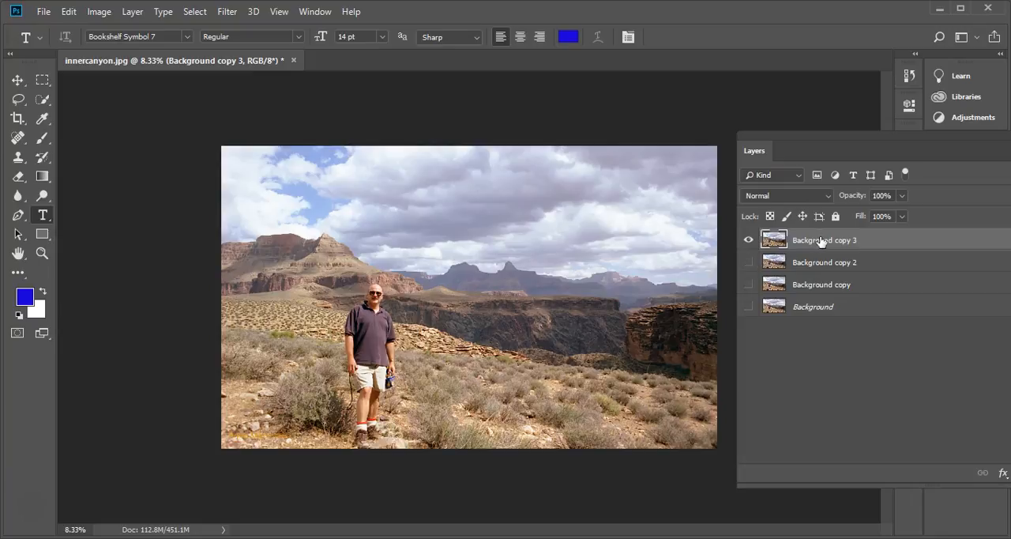
pyautogui.moveTo(818, 238)
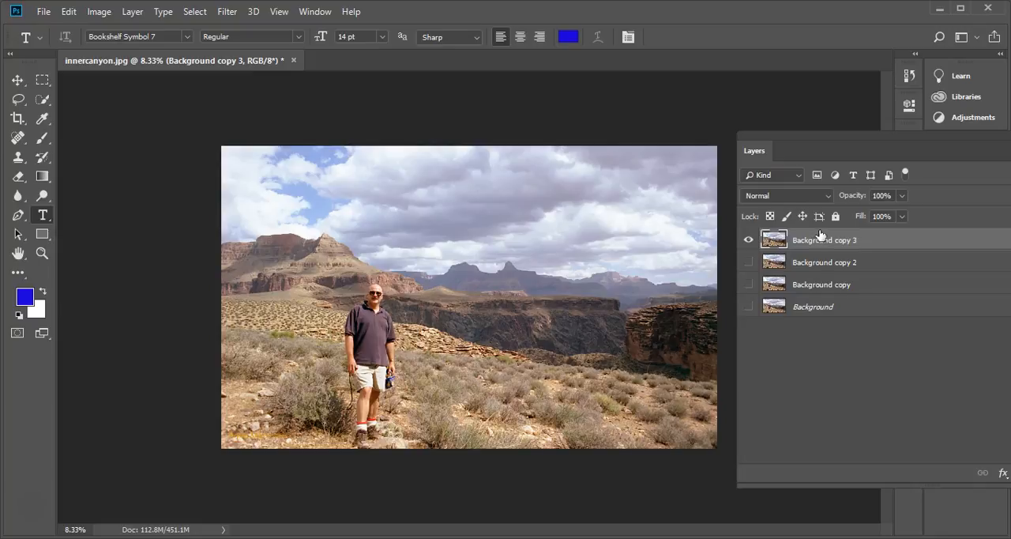
# Bring up the Image menu's adjustment commands for the copy layers
pyautogui.click(99, 11)
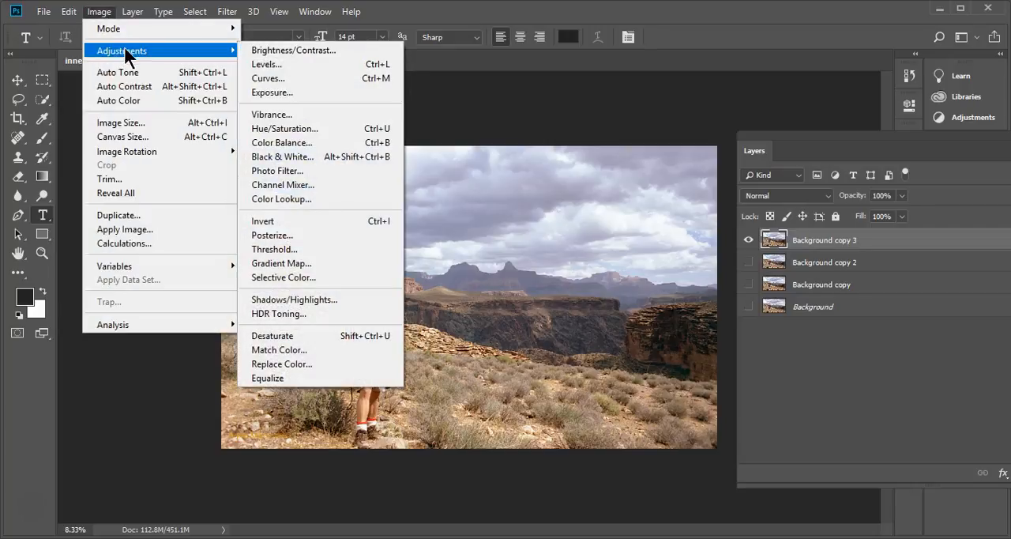
pyautogui.moveTo(269, 64)
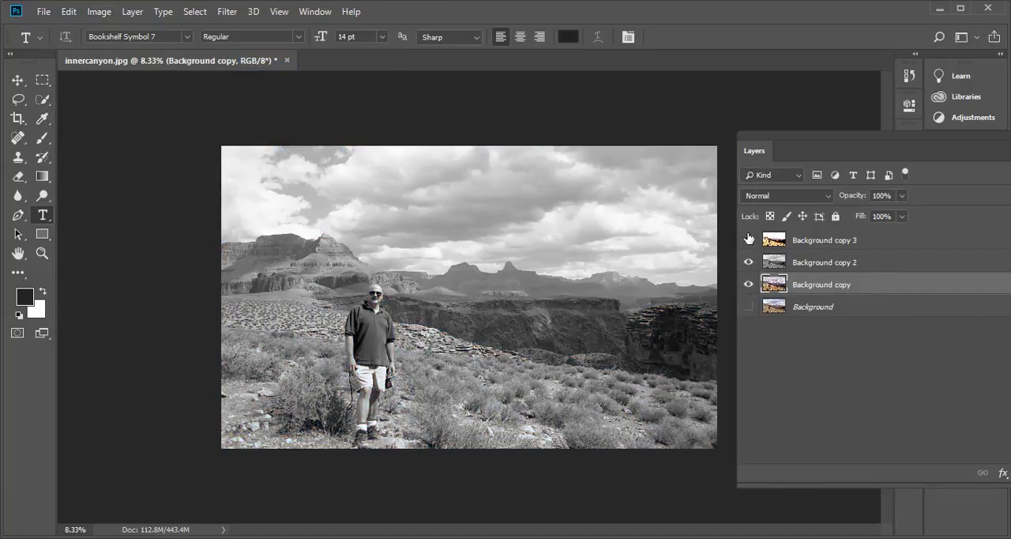
# Show the hidden layer again, lower Background copy to 60% opacity, and select Background copy 3
pyautogui.click(748, 306)
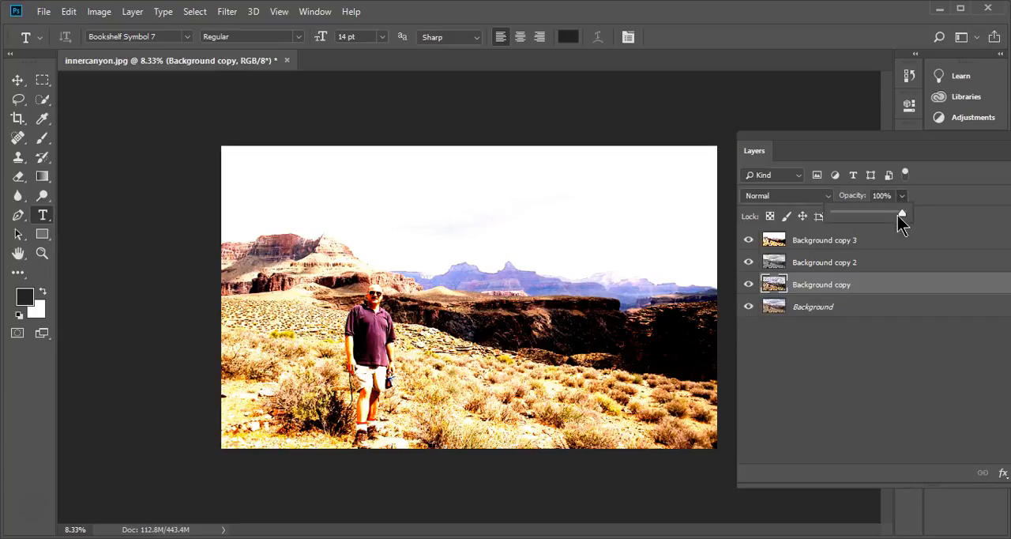
pyautogui.moveTo(900, 213); pyautogui.dragTo(875, 213)
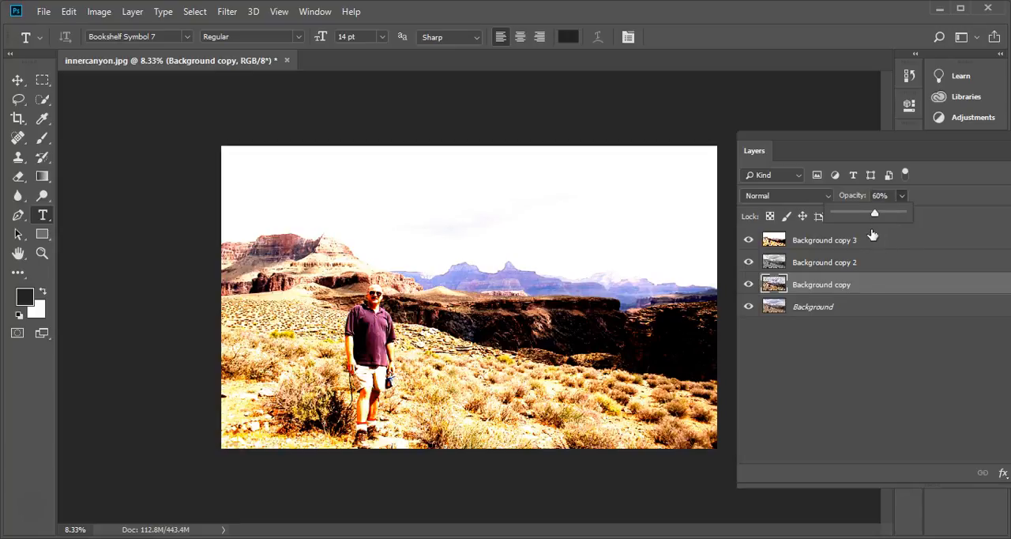
pyautogui.click(824, 261)
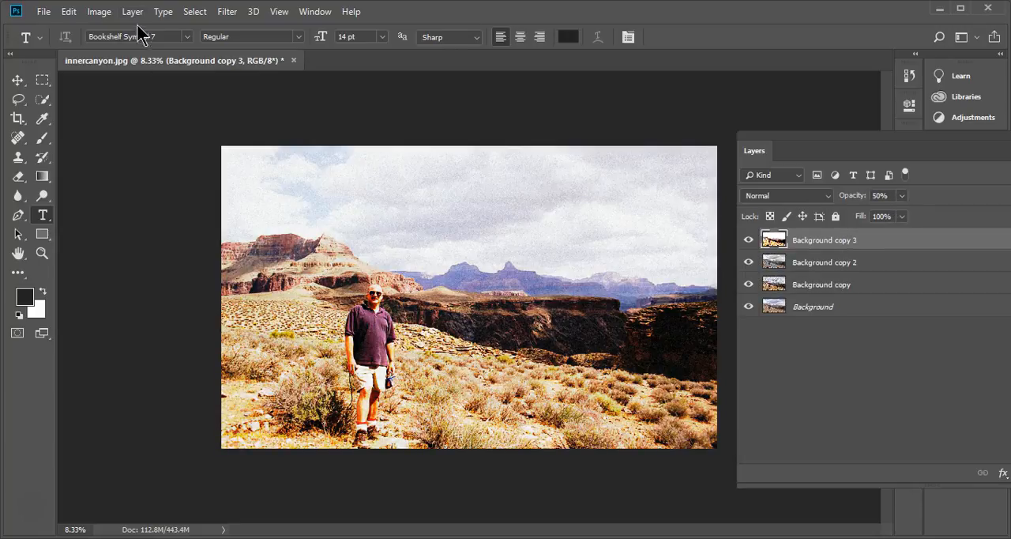
pyautogui.click(131, 11)
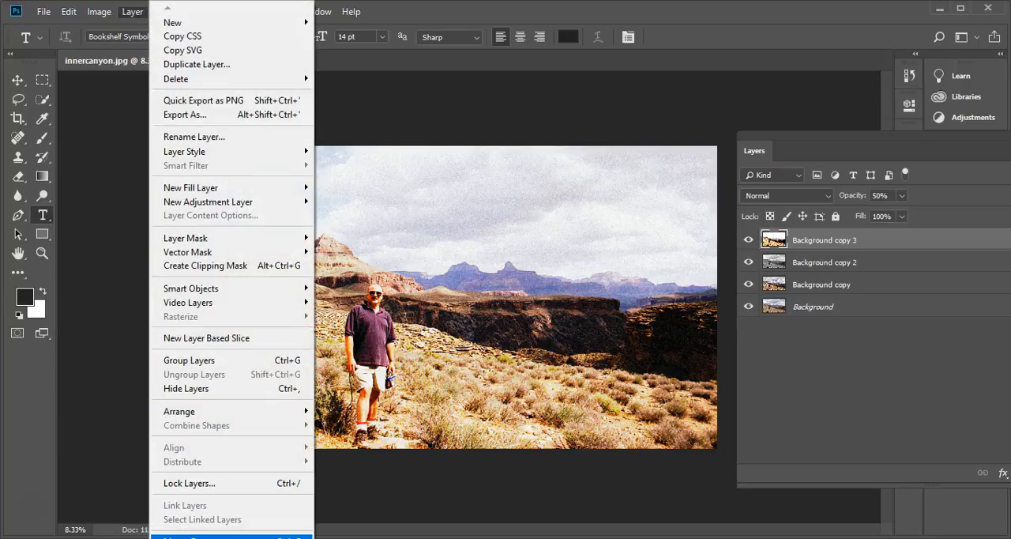